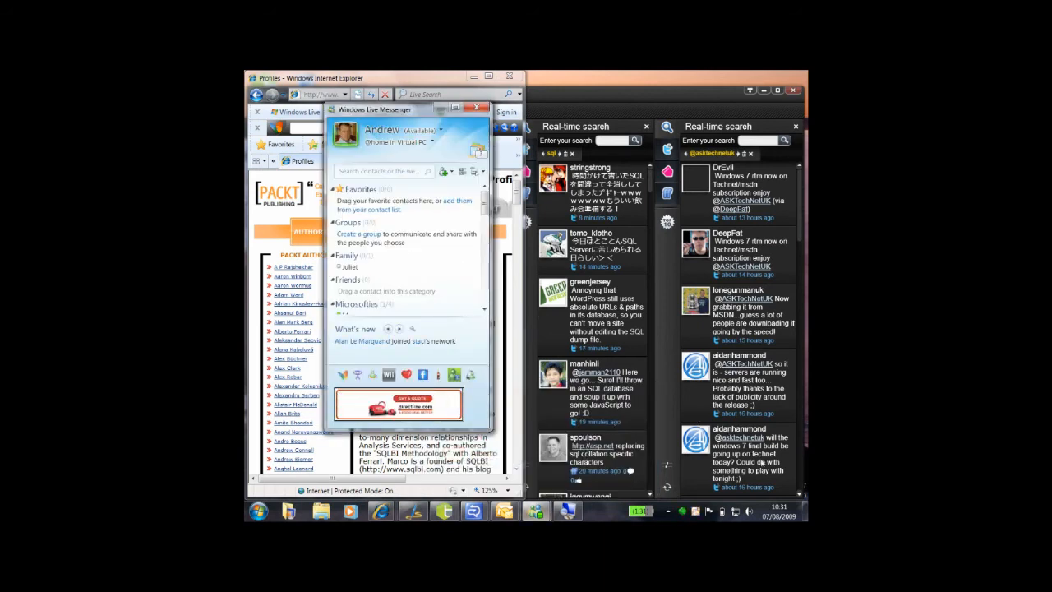
Reveal the bare desktop with its icons and gadgets via Show Desktop.
{"action": "left_click", "coordinate": [803, 511]}
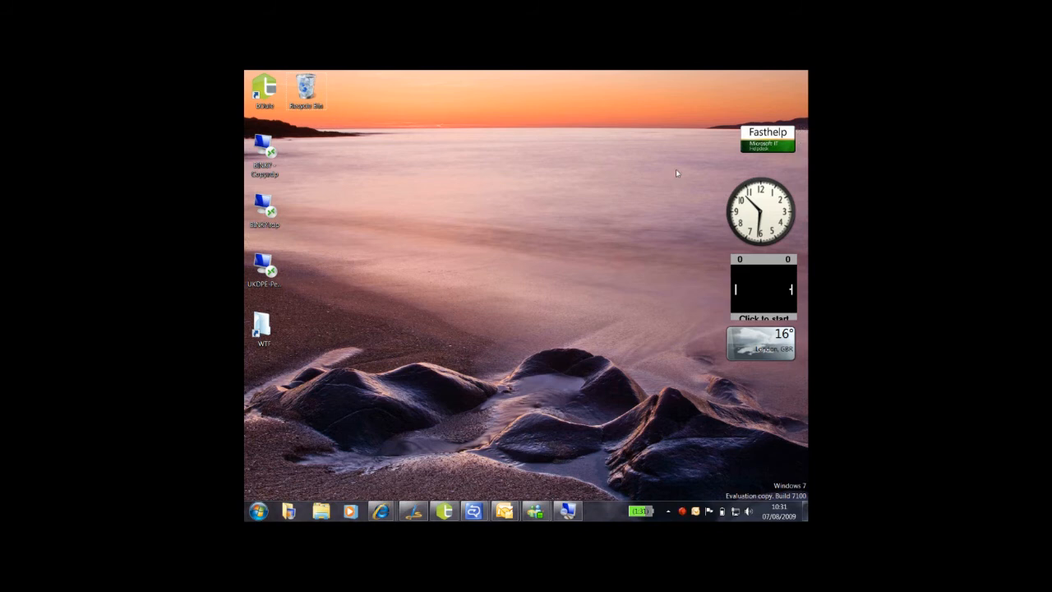
{"action": "mouse_move", "coordinate": [657, 256]}
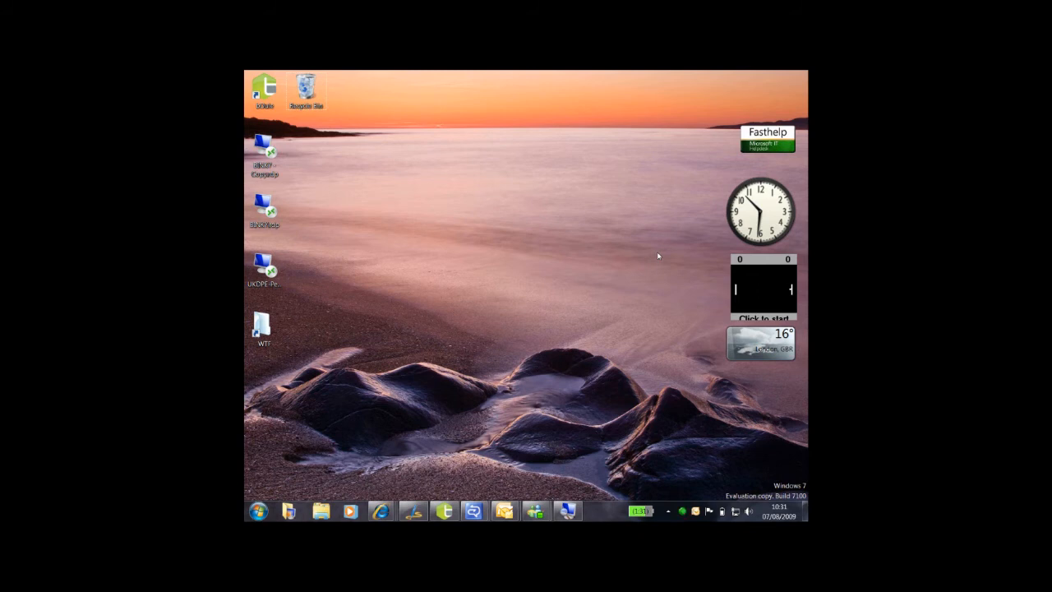
{"action": "mouse_move", "coordinate": [685, 281]}
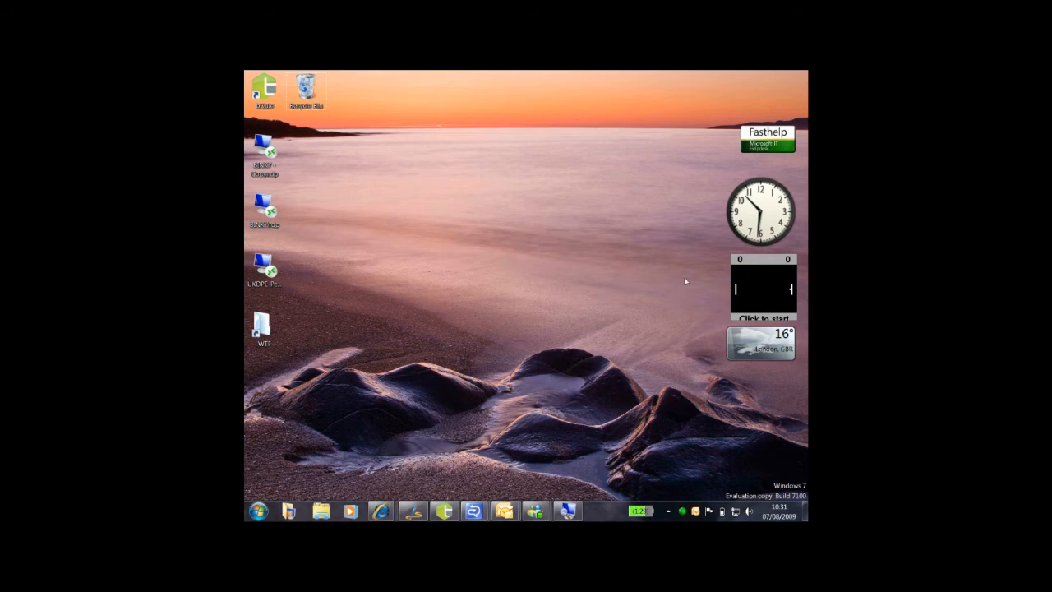
Drag the weather gadget from the right-hand stack to the desktop centre above the rocks.
{"action": "left_click_drag", "start_coordinate": [762, 340], "coordinate": [633, 322]}
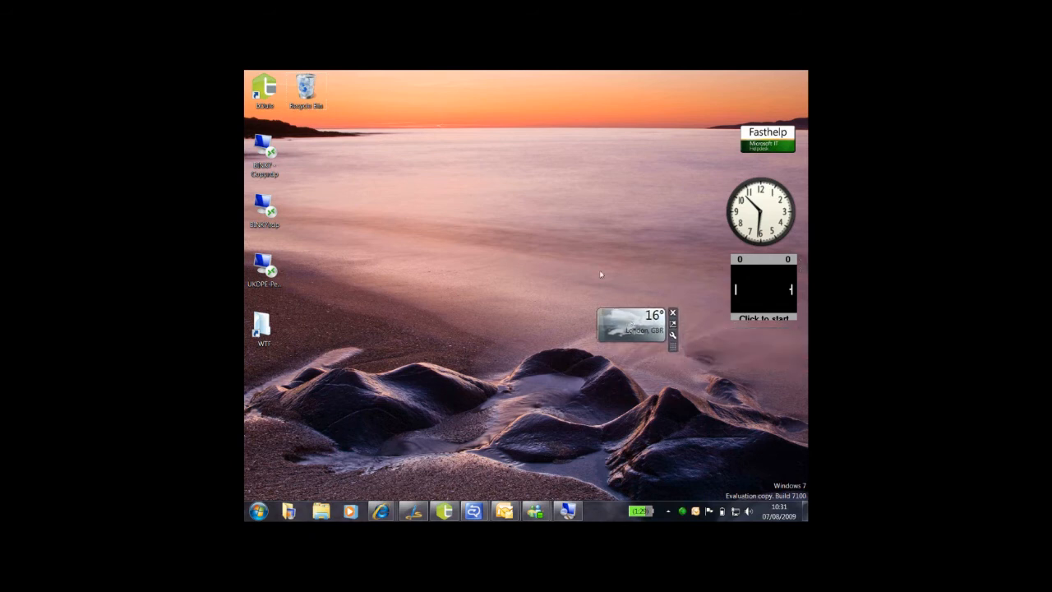